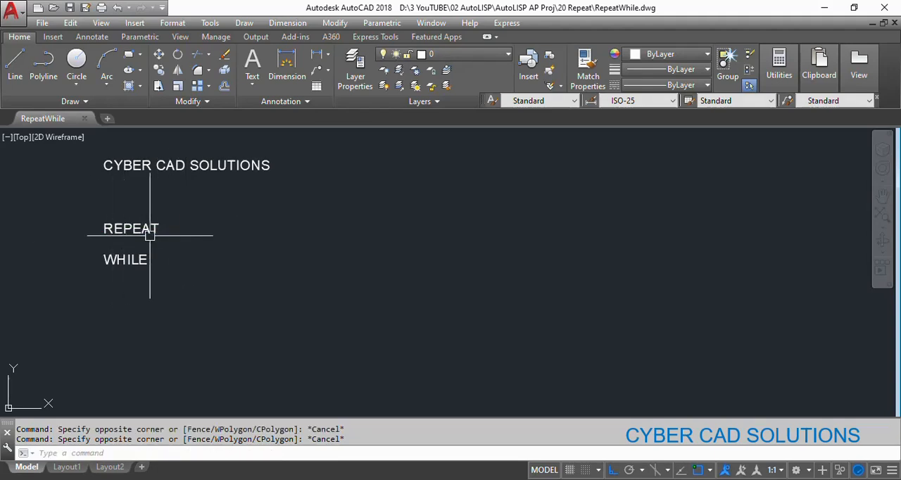
{"action": "mouse_move", "coordinate": [283, 265]}
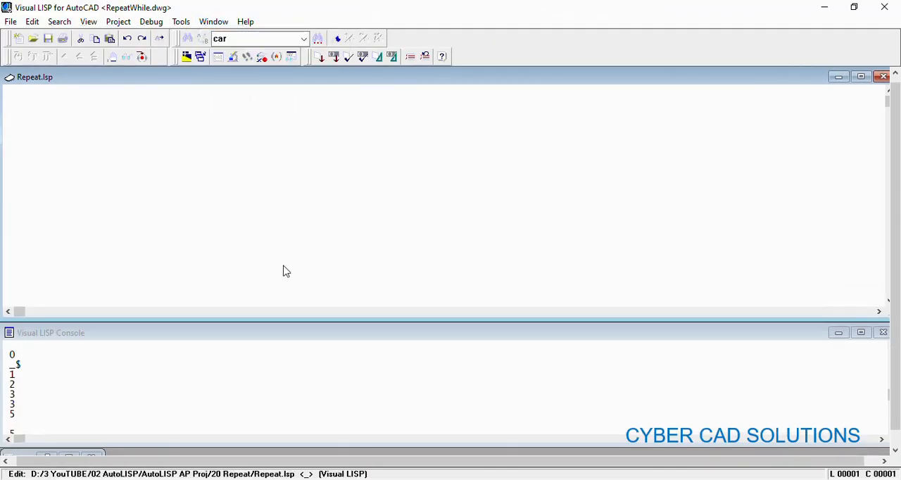
{"action": "type", "text": "("}
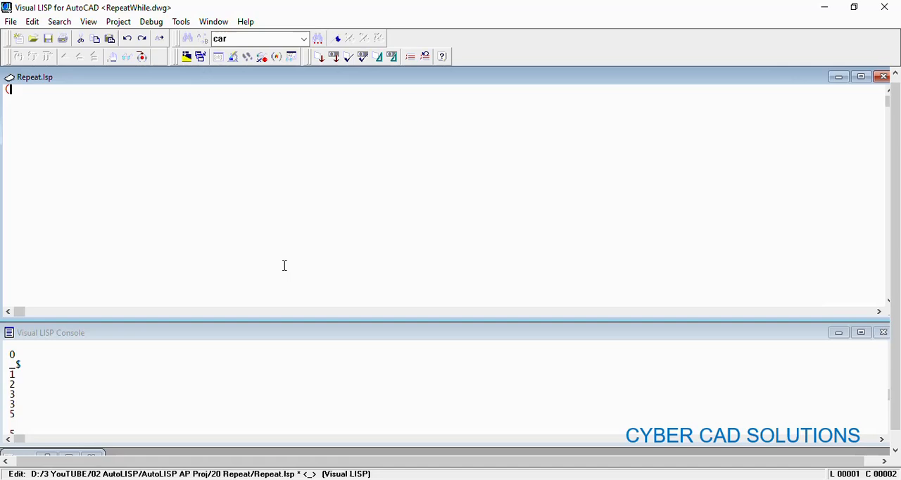
{"action": "type", "text": "setq lst1"}
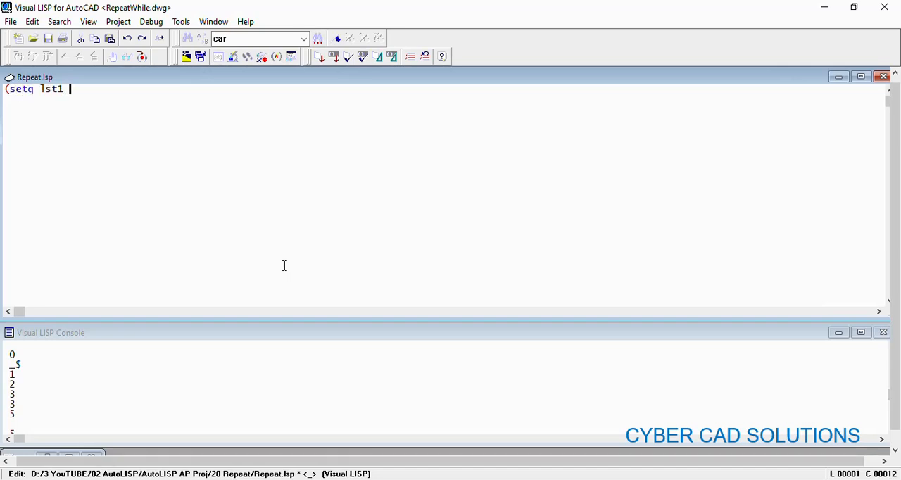
{"action": "type", "text": "(list 1 2 3 4 5 0"}
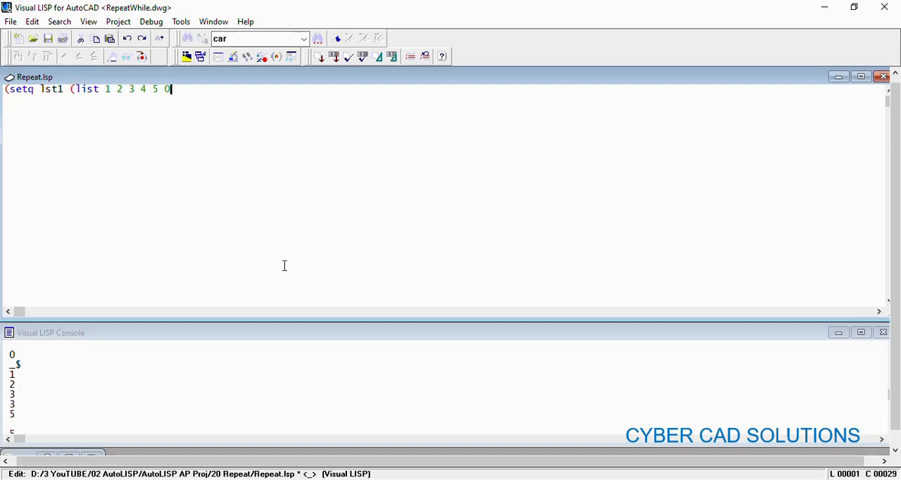
{"action": "type", "text": "6 7 8"}
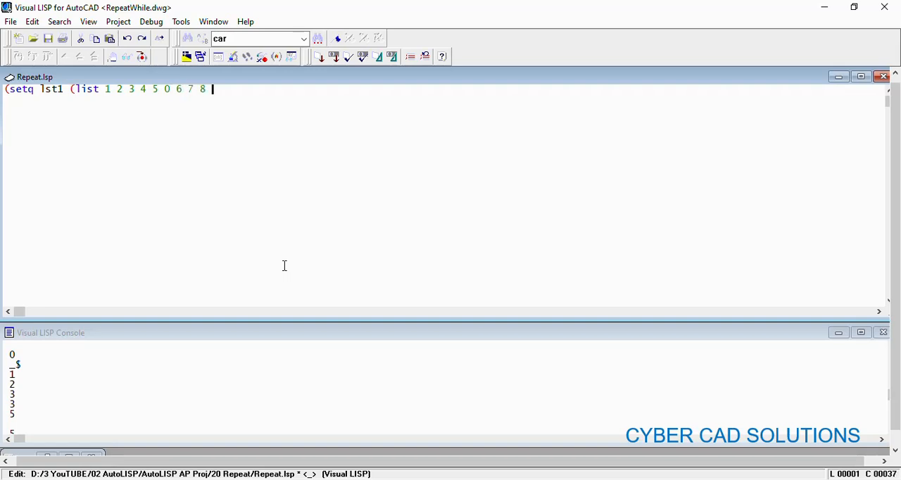
{"action": "type", "text": "9))"}
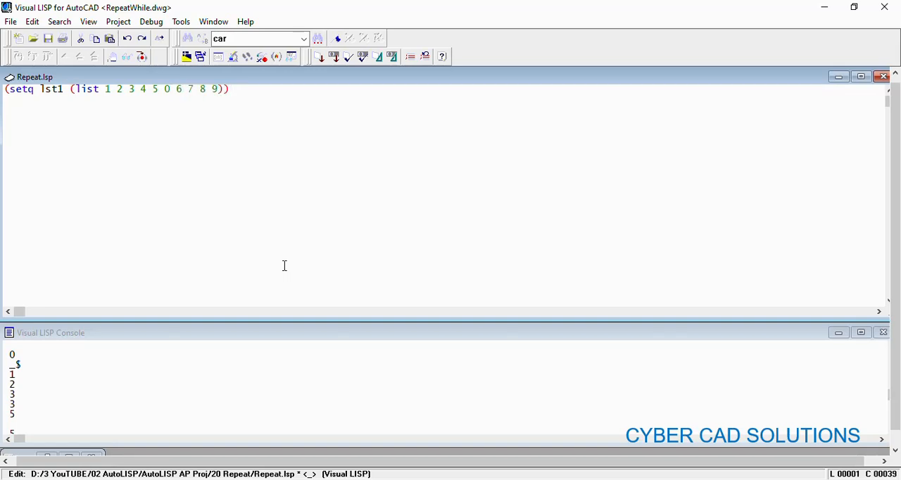
{"action": "mouse_move", "coordinate": [342, 223]}
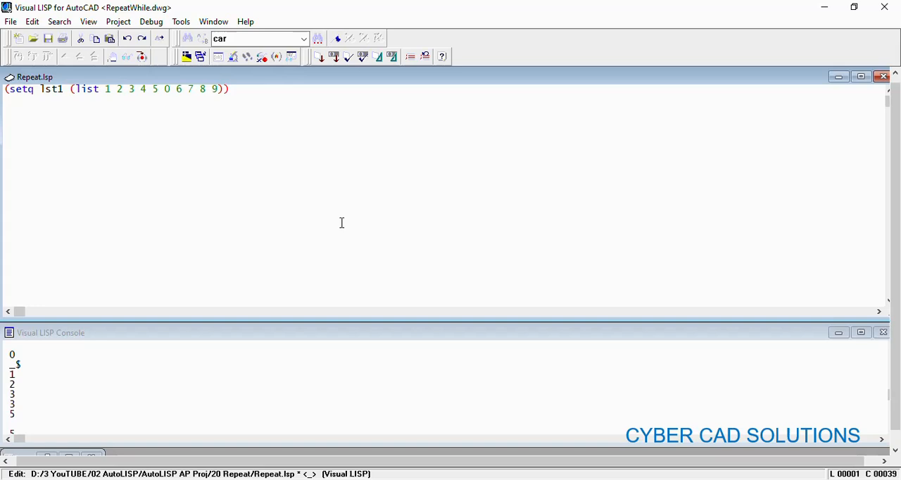
{"action": "triple_click", "coordinate": [116, 89]}
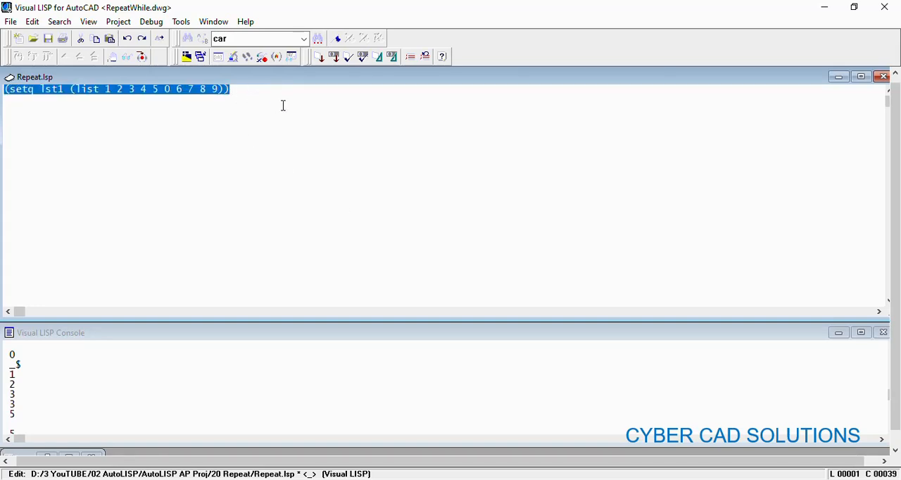
{"action": "left_click", "coordinate": [292, 122]}
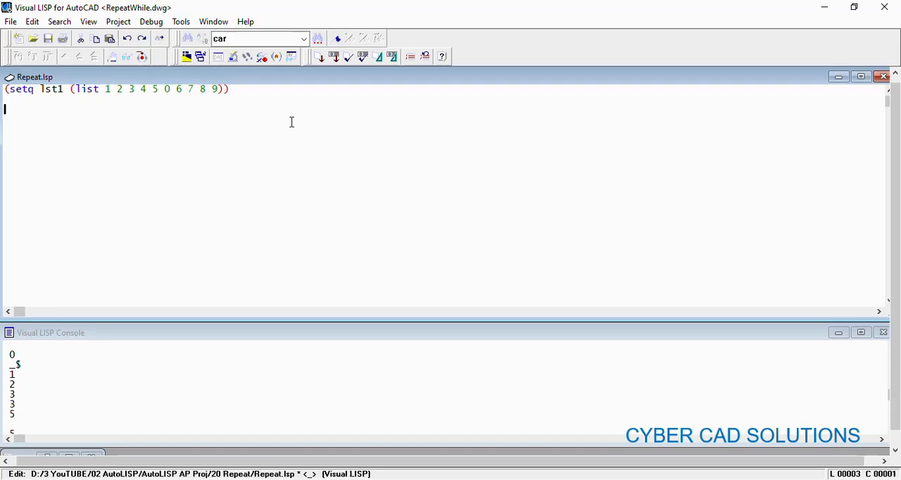
- Draft a (repeat n ...) template with placeholder lines st1, st2 and ---
{"action": "type", "text": "(repeat n"}
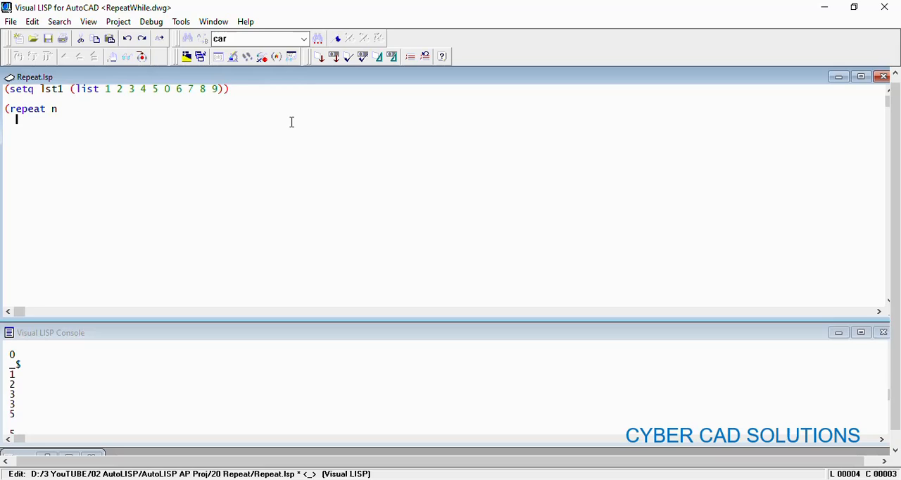
{"action": "type", "text": "st1"}
{"action": "type", "text": "st2"}
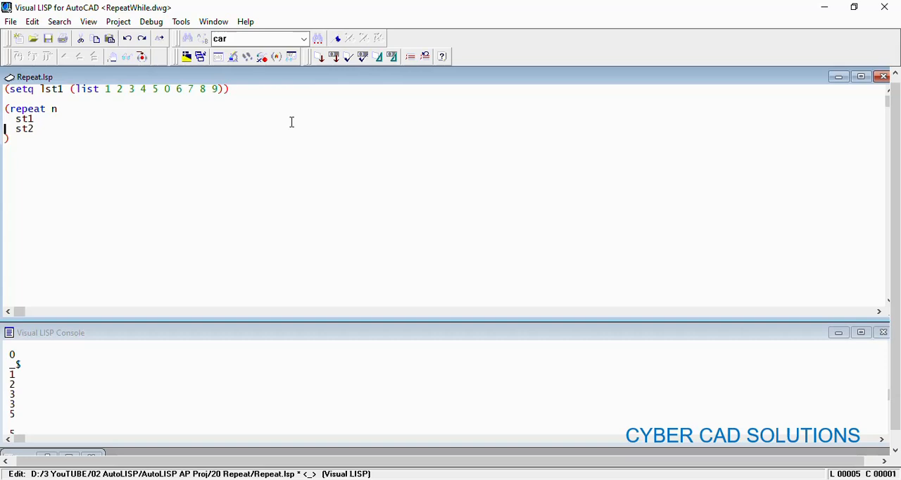
{"action": "type", "text": "---"}
{"action": "type", "text": "("}
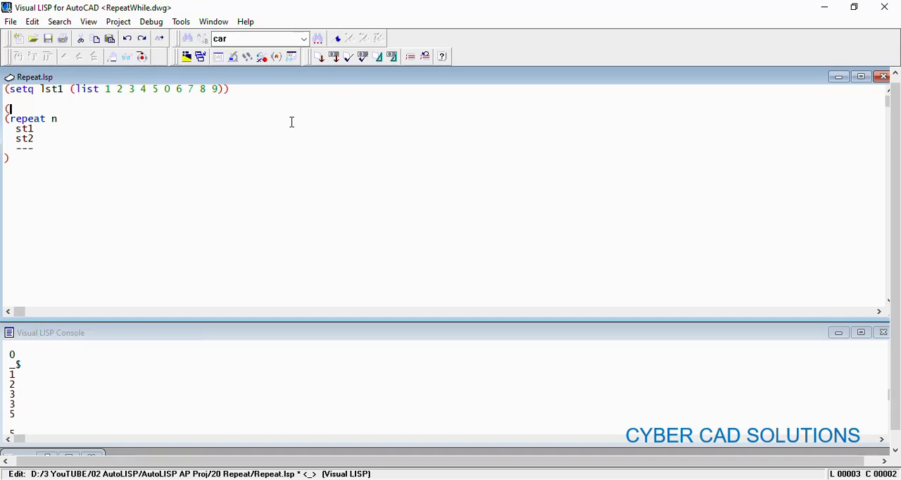
- Set index to 0 and make the loop repeat 5 times, printing (nth index lst1)
{"action": "type", "text": "setq index 0"}
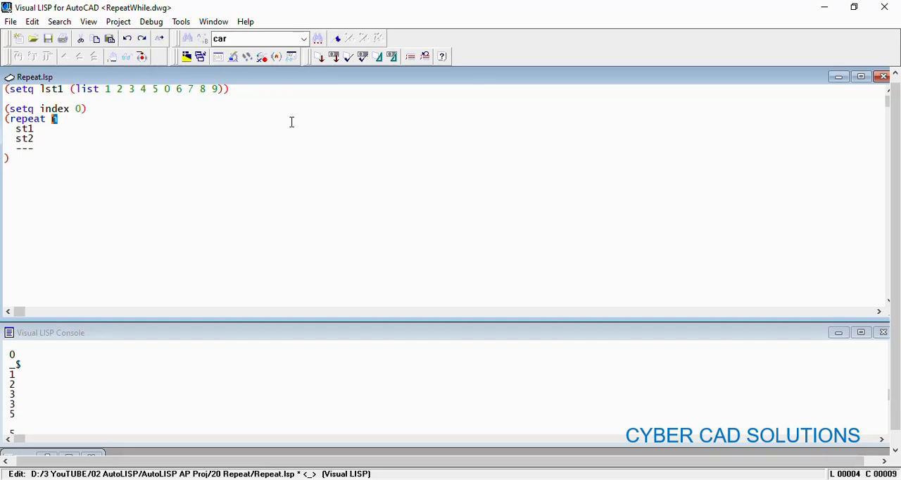
{"action": "type", "text": "5"}
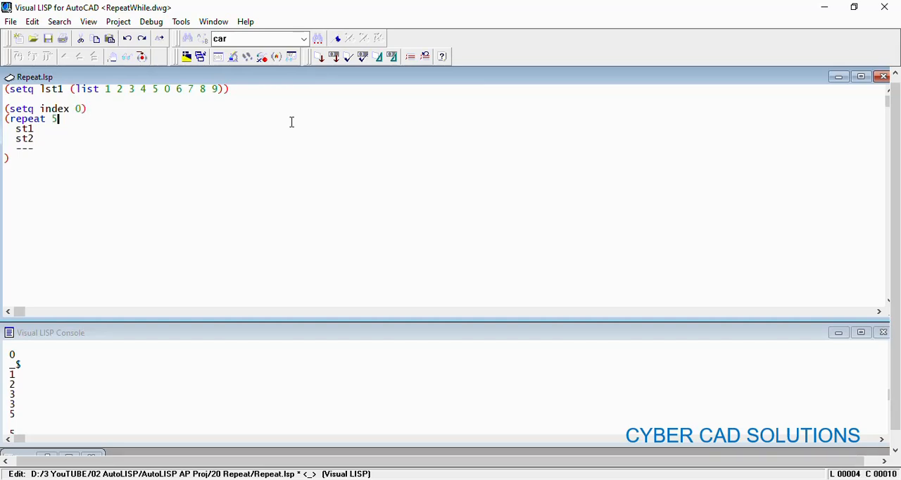
{"action": "left_click_drag", "start_coordinate": [15, 129], "coordinate": [34, 138]}
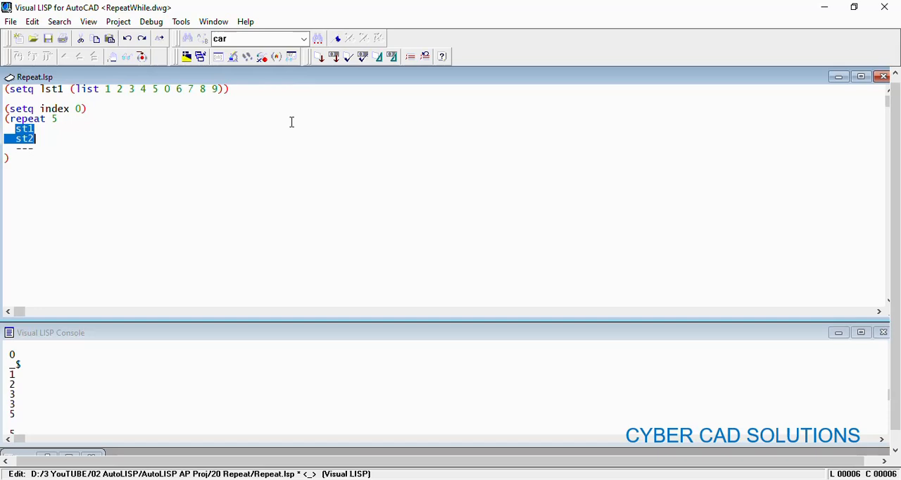
{"action": "type", "text": "(princ"}
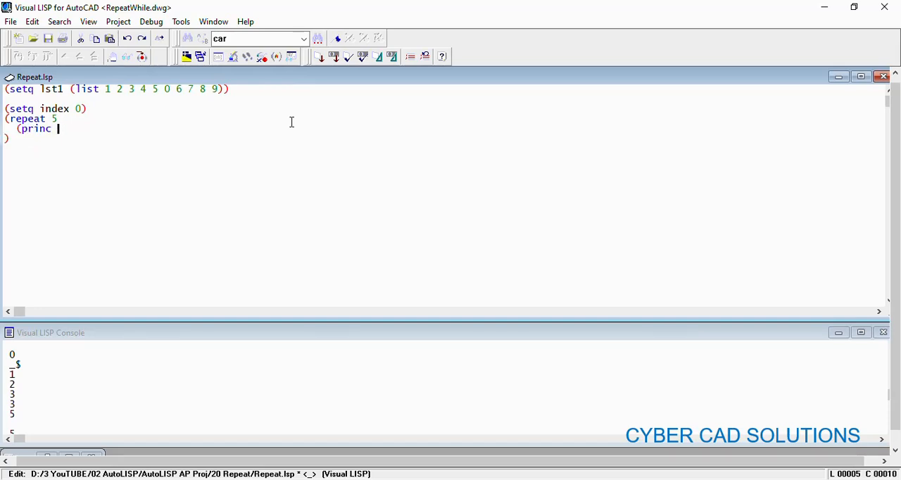
{"action": "type", "text": "(nth index lst1"}
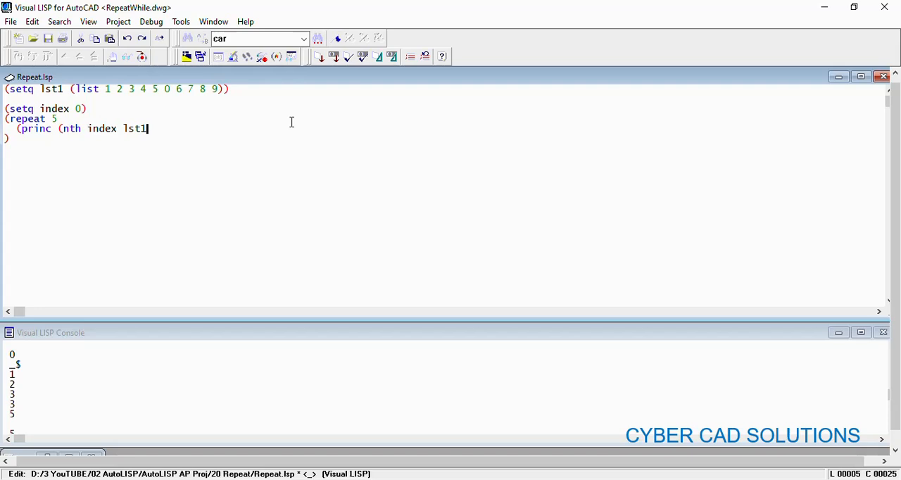
{"action": "type", "text": ")"}
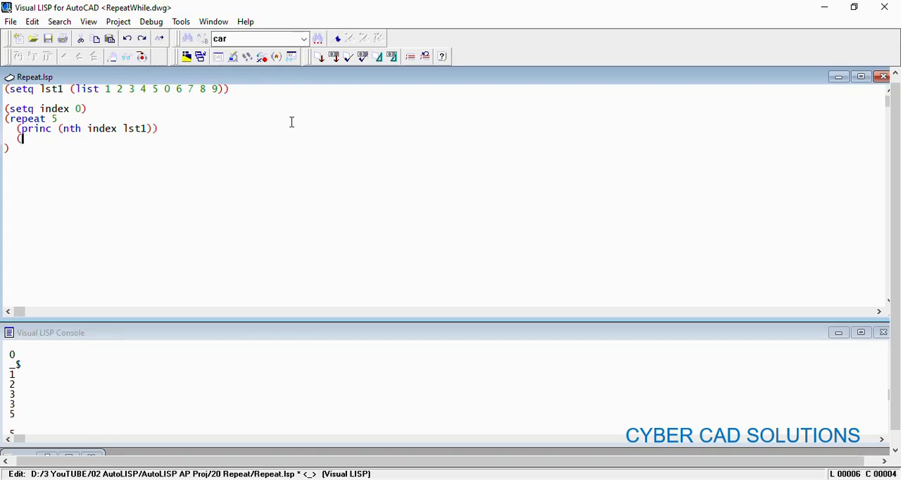
- Add (princ "\n") and (setq index (1+ index)) to the loop body and close it
{"action": "type", "text": "(princ \"\\"}
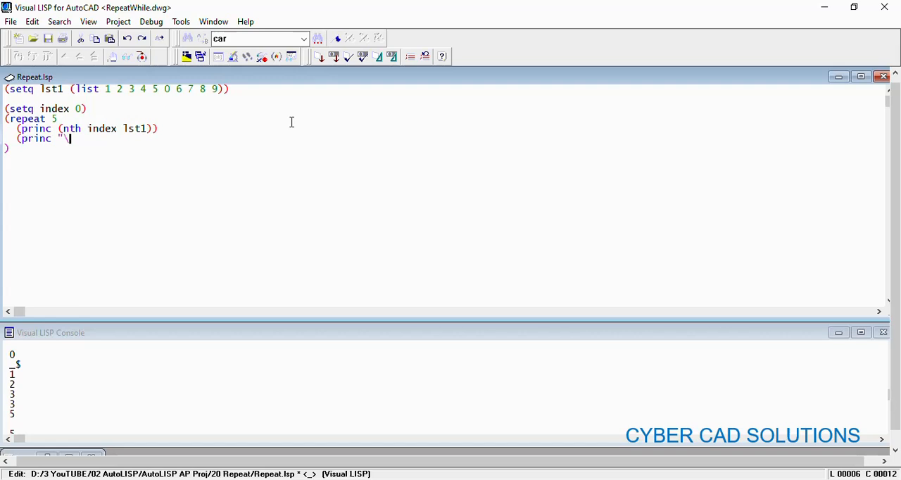
{"action": "type", "text": "n"}
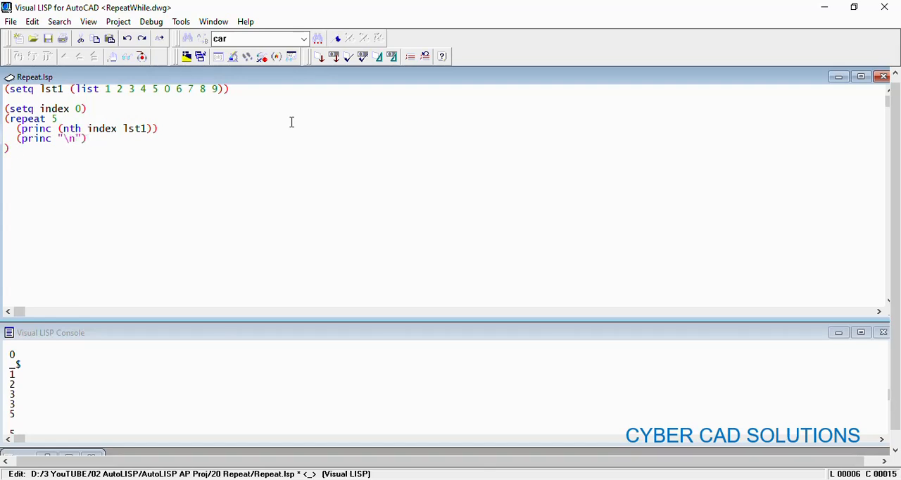
{"action": "type", "text": "("}
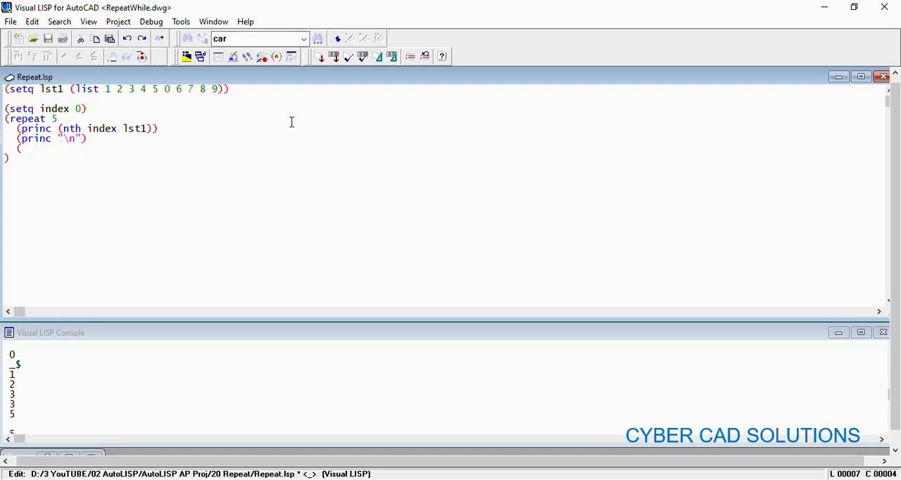
{"action": "type", "text": "(setq index(1+in"}
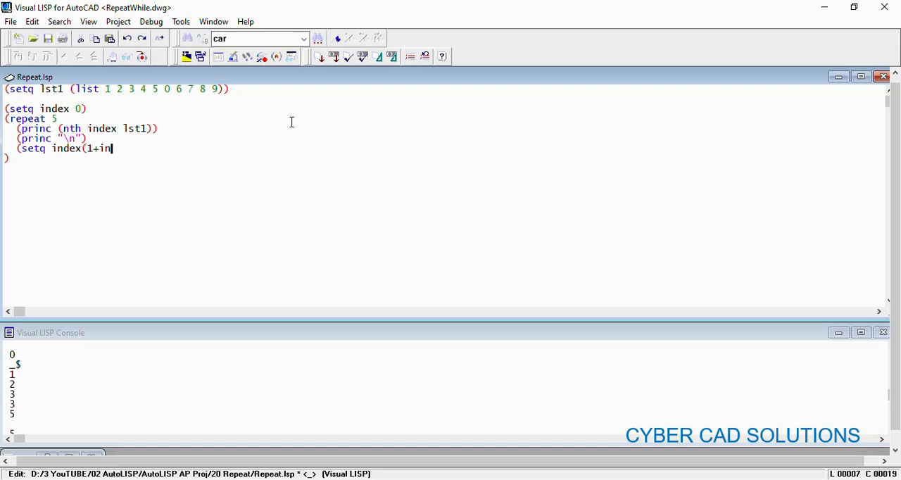
{"action": "type", "text": "dex))"}
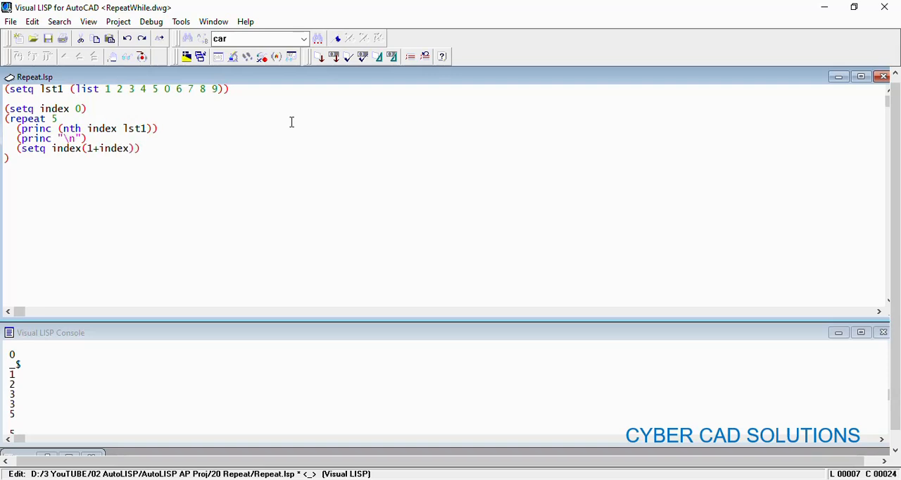
{"action": "mouse_move", "coordinate": [289, 141]}
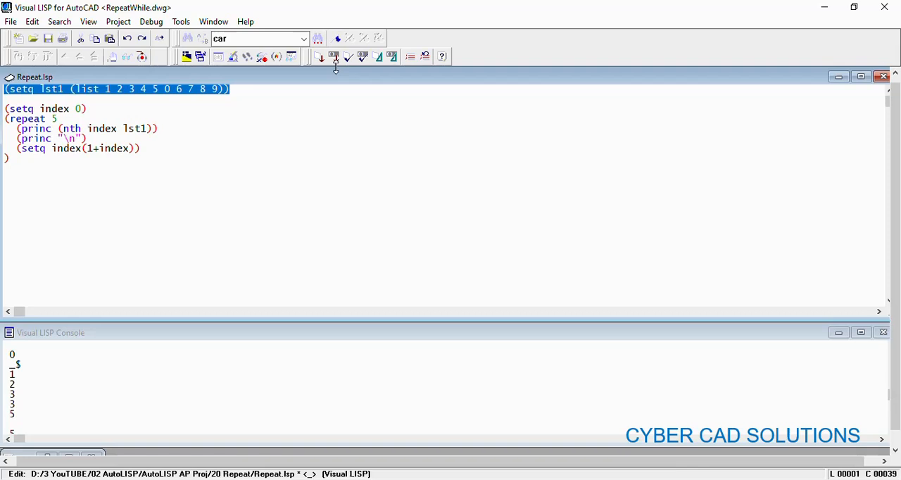
- Load the list and the repeat block so the console prints 1 through 5
{"action": "left_click", "coordinate": [335, 57]}
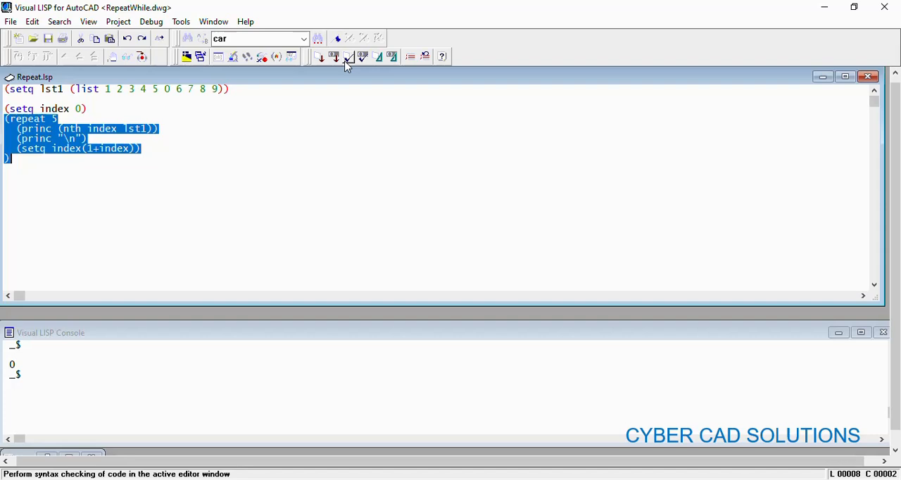
{"action": "left_click", "coordinate": [347, 57]}
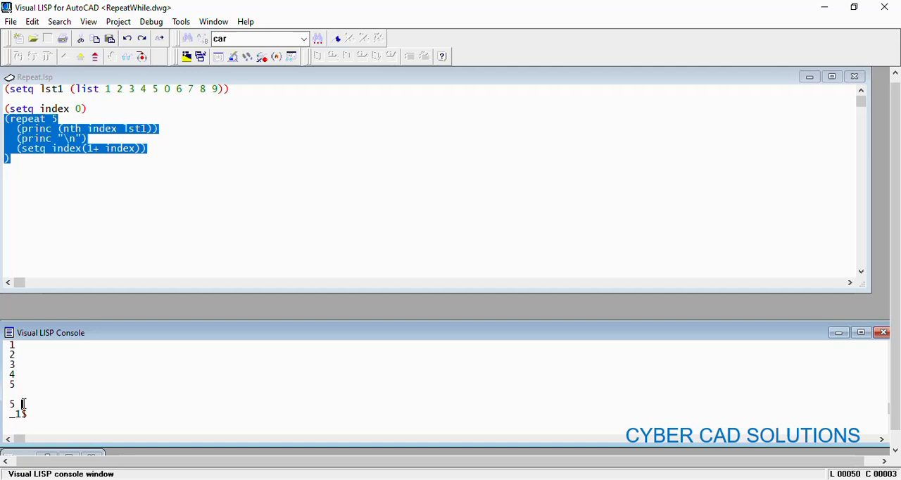
{"action": "left_click", "coordinate": [221, 164]}
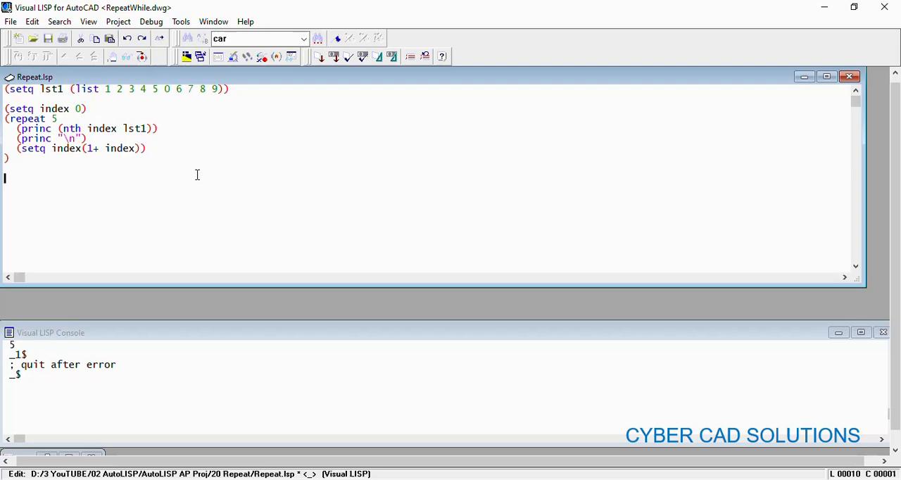
{"action": "mouse_move", "coordinate": [46, 269]}
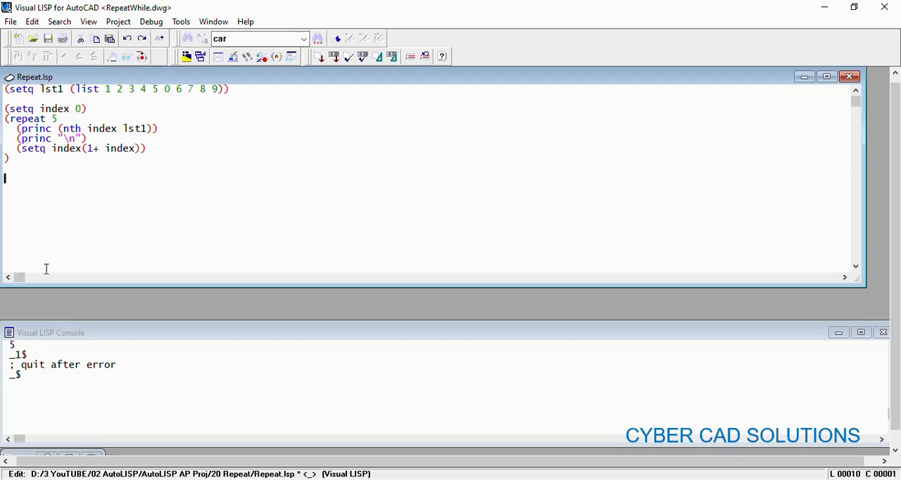
- Write (while (/= (nth index lst1) 0) ...) reusing the princ and setq lines as its body
{"action": "type", "text": "(whil"}
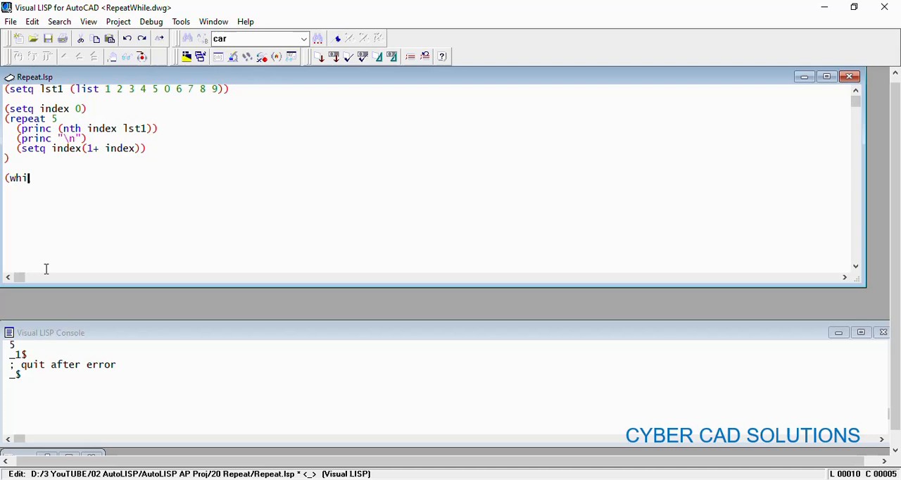
{"action": "type", "text": "le ("}
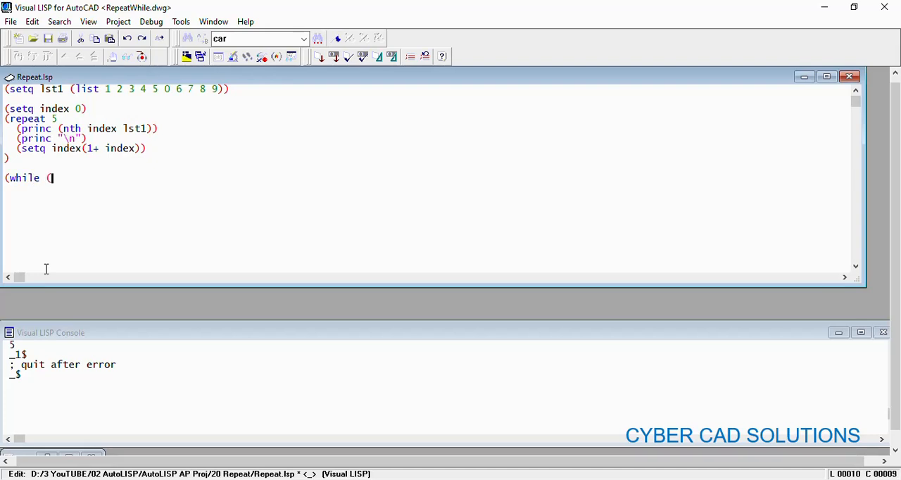
{"action": "type", "text": "/="}
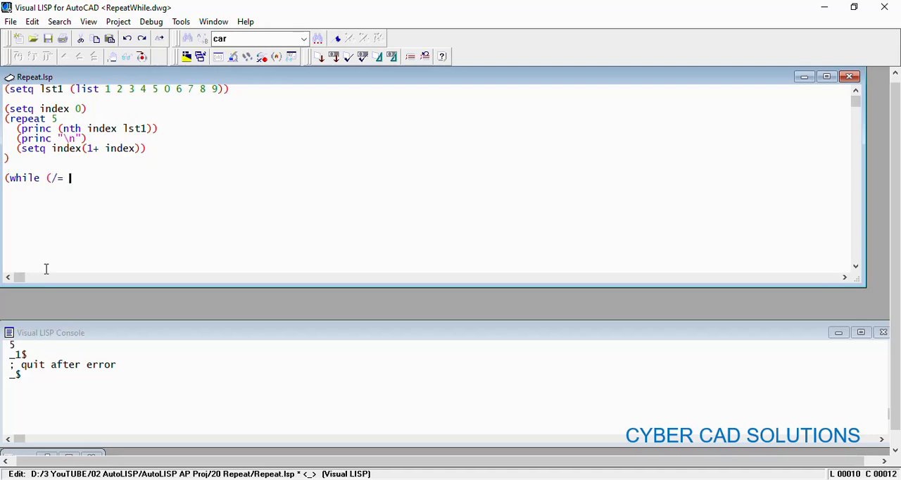
{"action": "type", "text": "(nth index lst1) 0"}
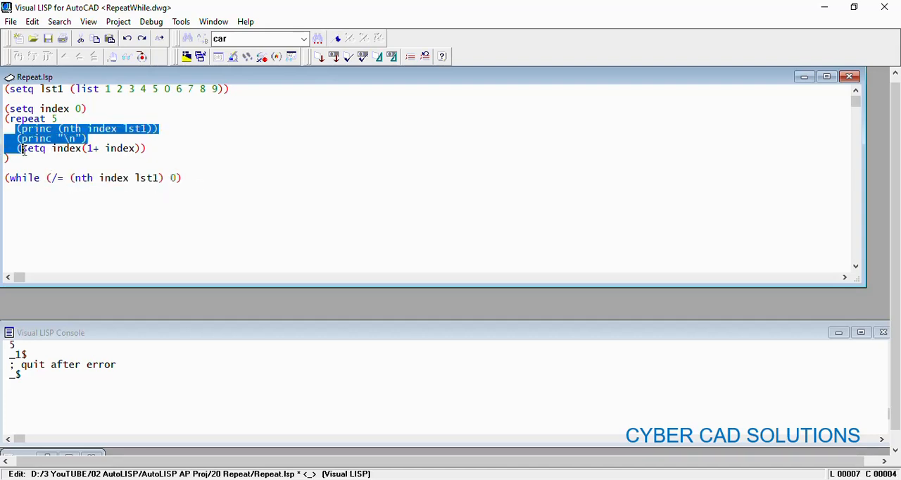
{"action": "left_click", "coordinate": [22, 178]}
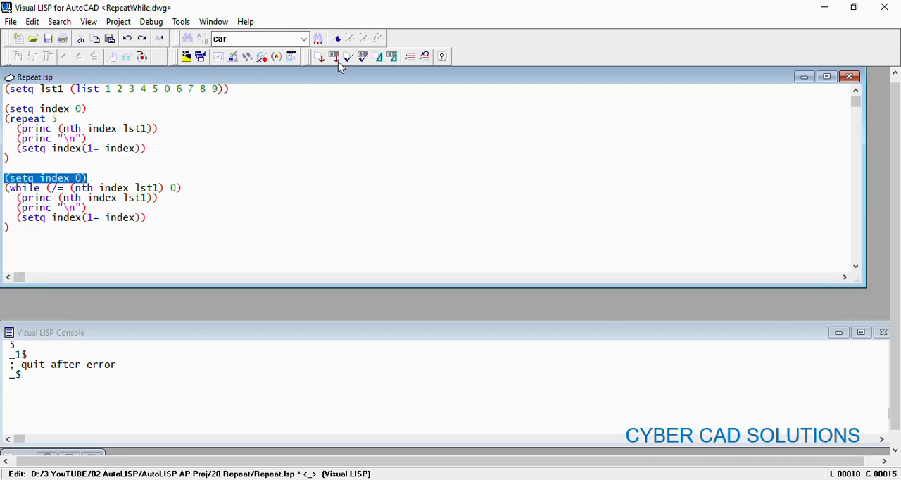
- Load (setq index 0) and the while block so the console prints 1 to 5, stopping at zero
{"action": "left_click", "coordinate": [336, 57]}
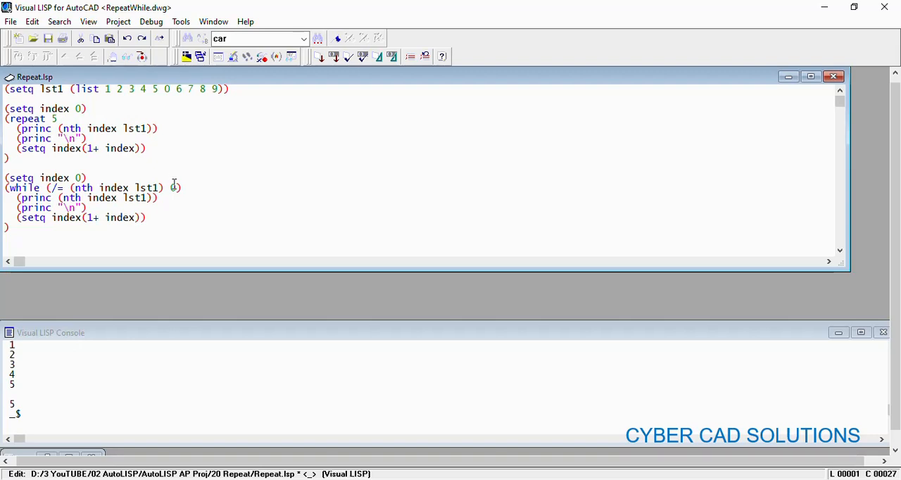
{"action": "type", "text": "0"}
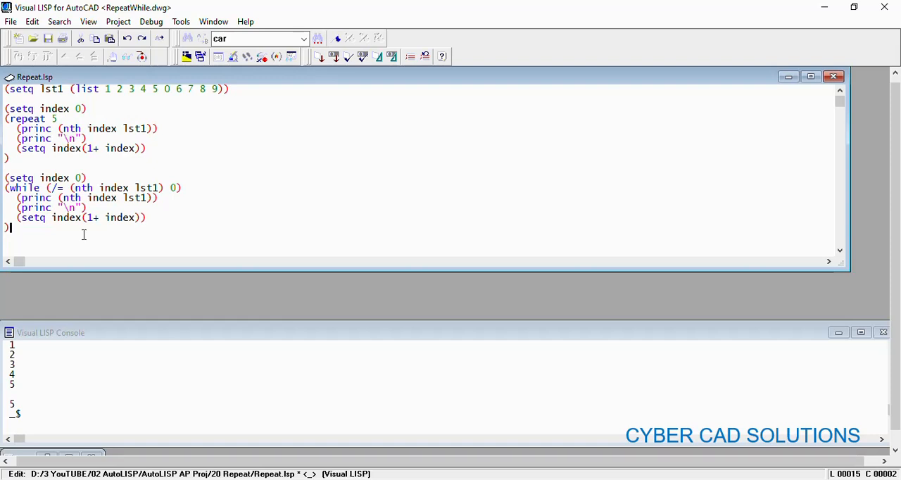
{"action": "mouse_move", "coordinate": [211, 231]}
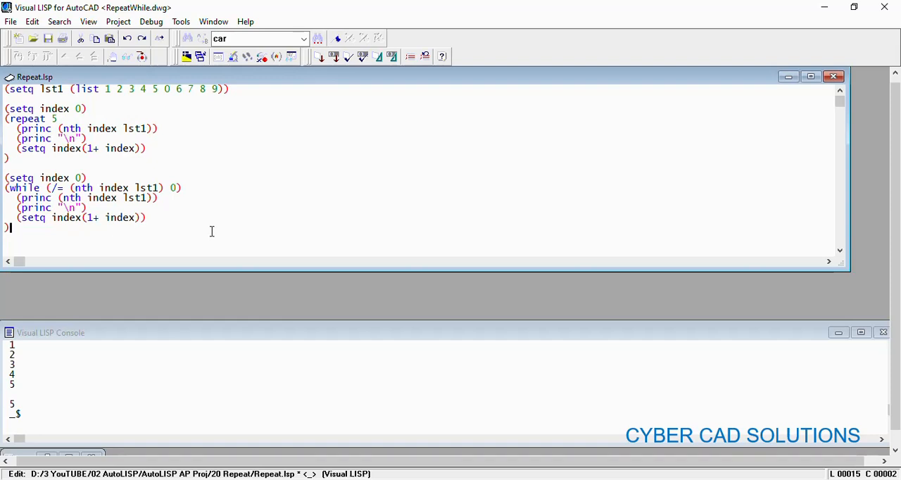
{"action": "mouse_move", "coordinate": [256, 227]}
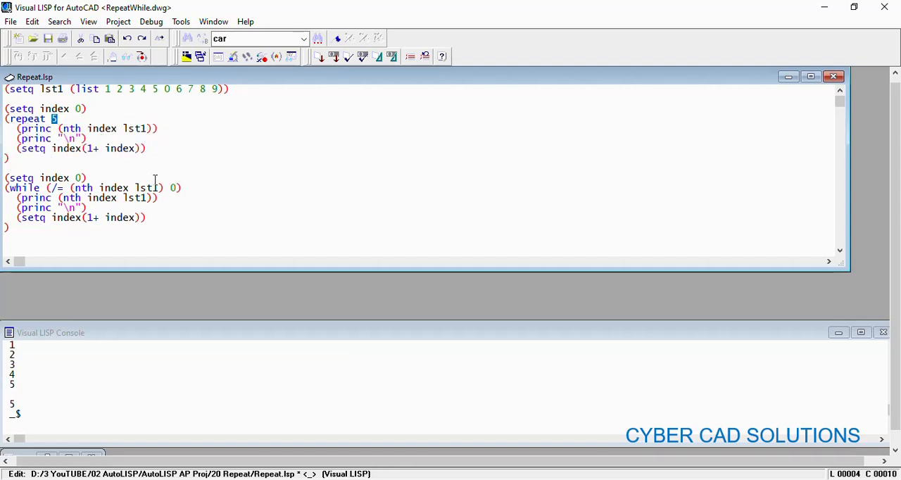
{"action": "mouse_move", "coordinate": [184, 207]}
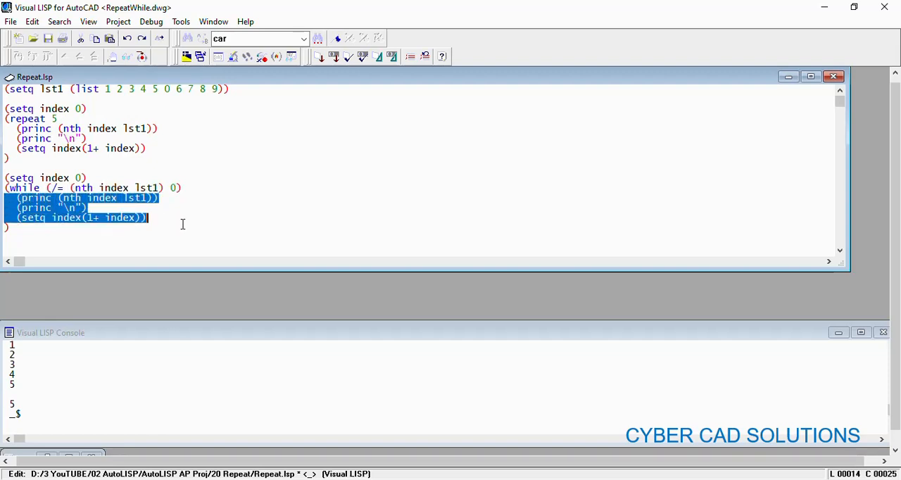
- Replace the repeat count 5 with (length lst1) and review the while stopping condition
{"action": "left_click", "coordinate": [210, 225]}
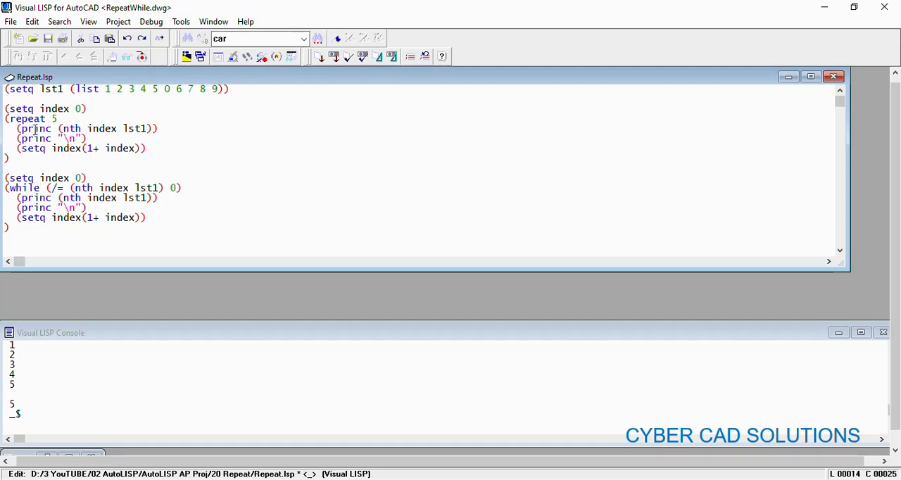
{"action": "double_click", "coordinate": [23, 188]}
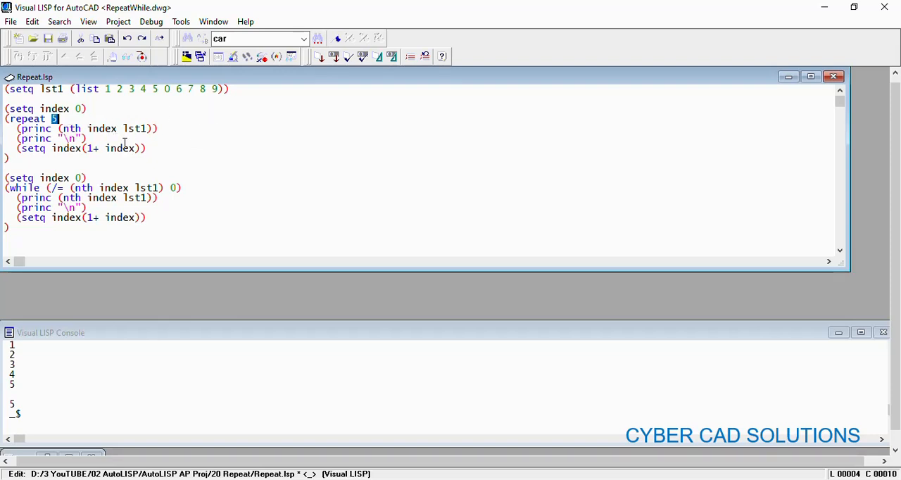
{"action": "type", "text": "(length lst1"}
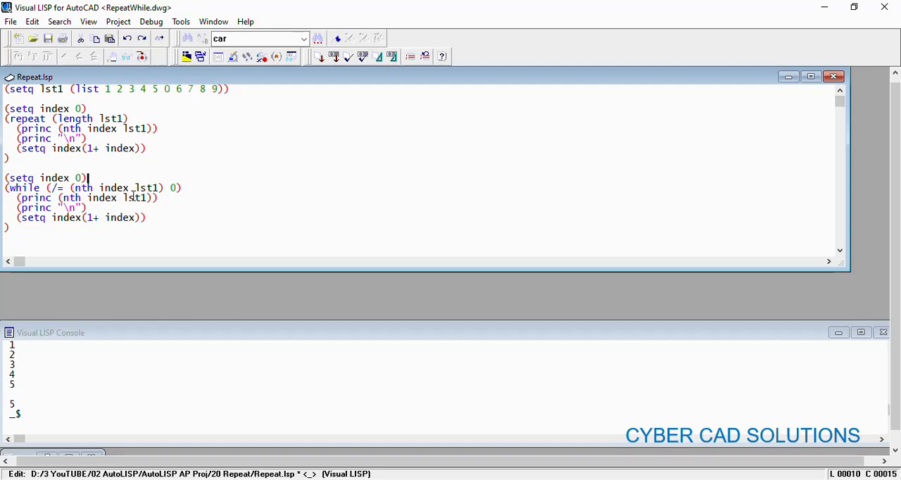
{"action": "left_click_drag", "start_coordinate": [44, 188], "coordinate": [182, 188]}
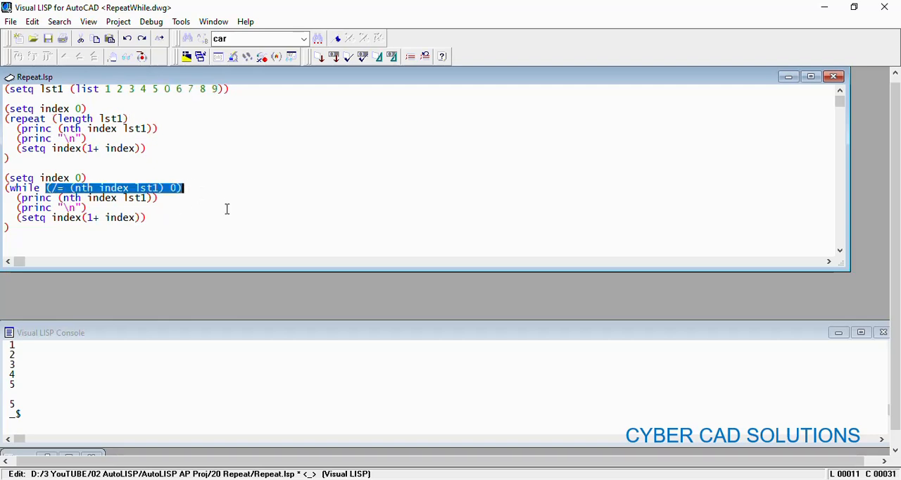
{"action": "mouse_move", "coordinate": [177, 206]}
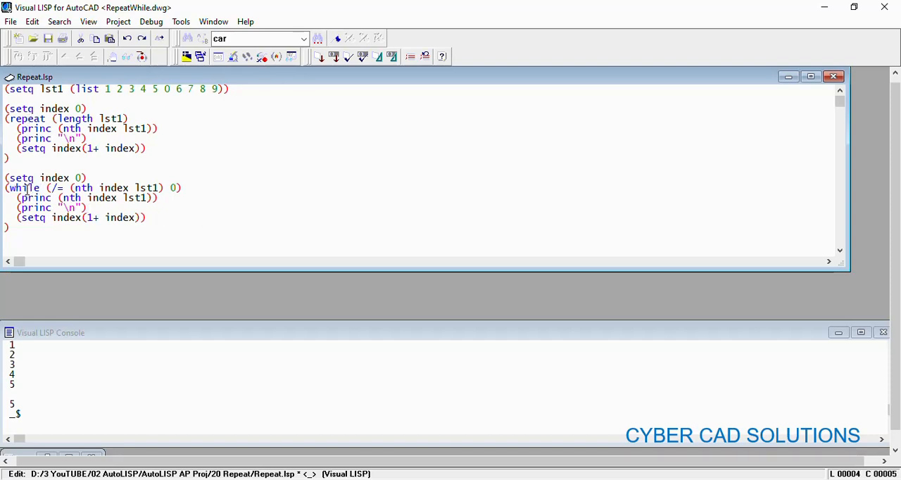
{"action": "left_click", "coordinate": [228, 214]}
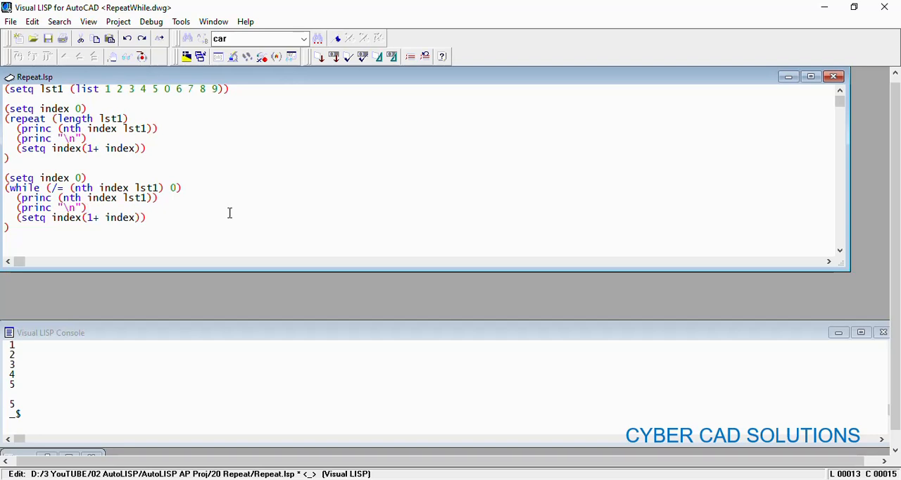